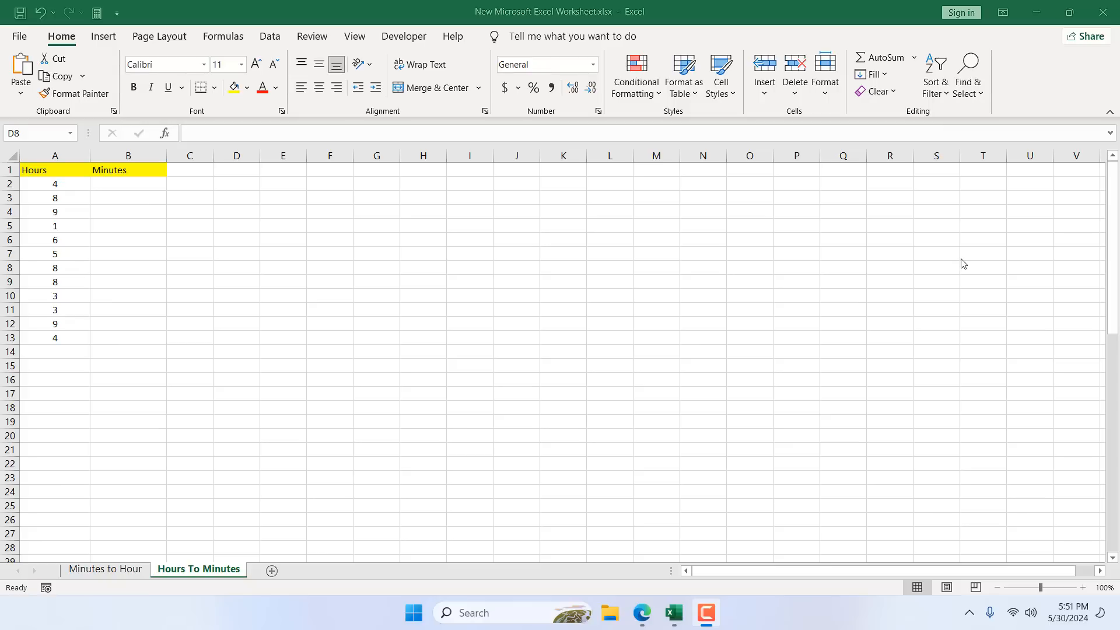
pyautogui.moveTo(128, 187)
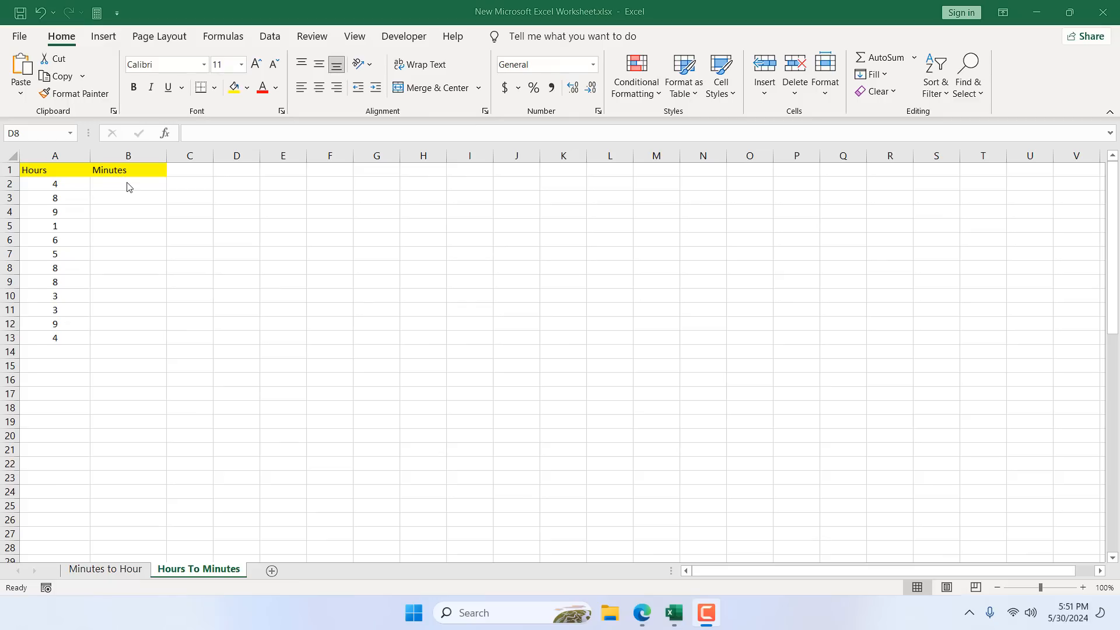
# Enter =CONVERT(A2,"hr","mn") in B2 so 4 hours becomes 240 minutes.
pyautogui.click(54, 156)
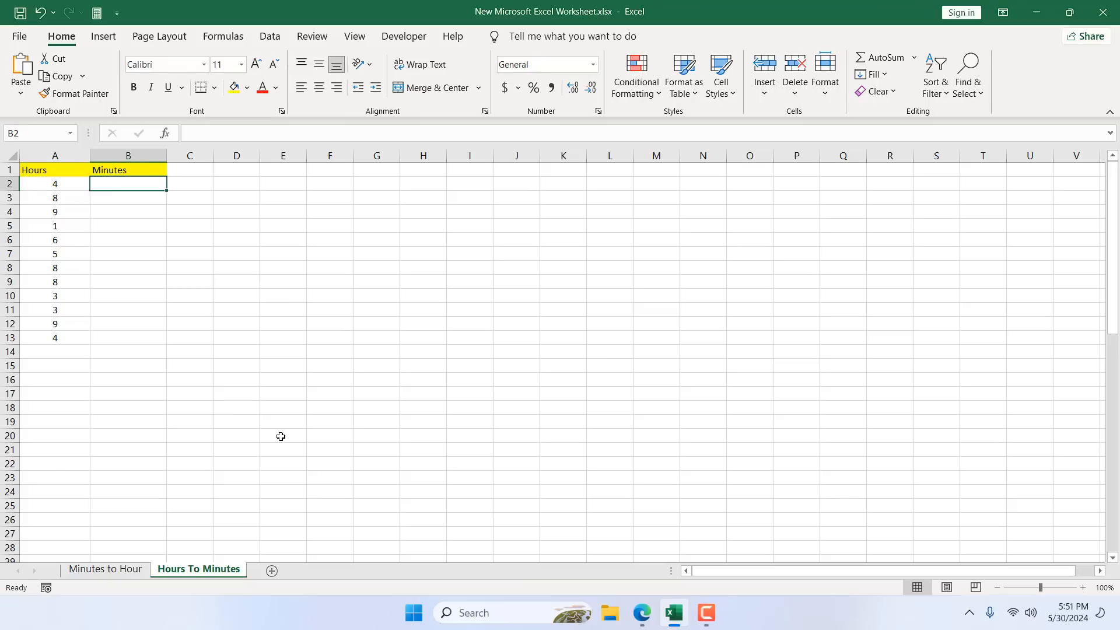
pyautogui.write('=')
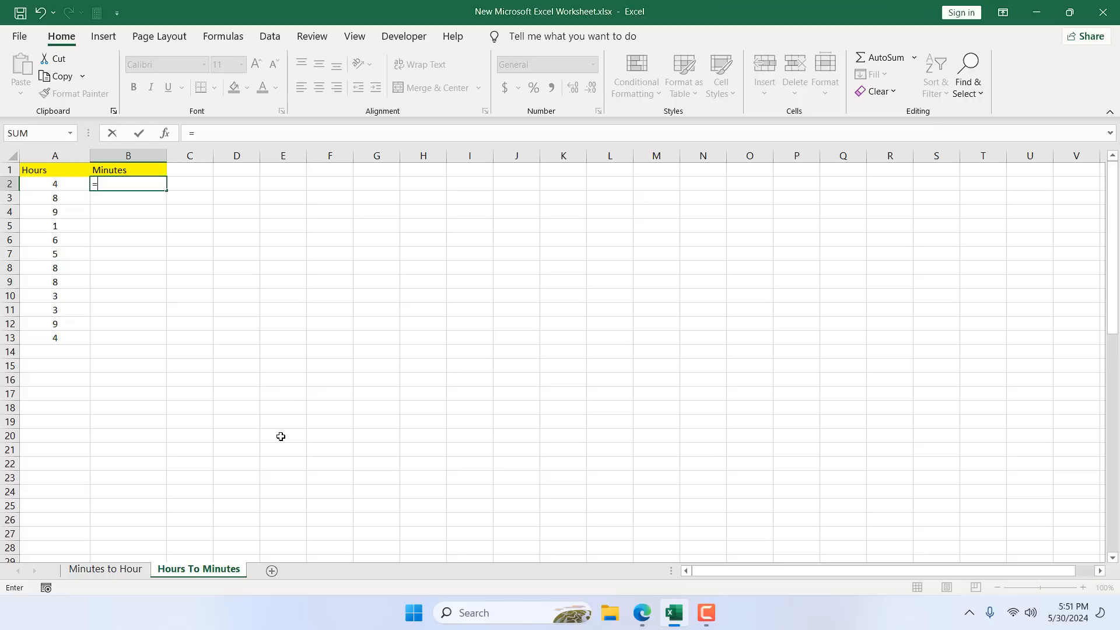
pyautogui.write('convert')
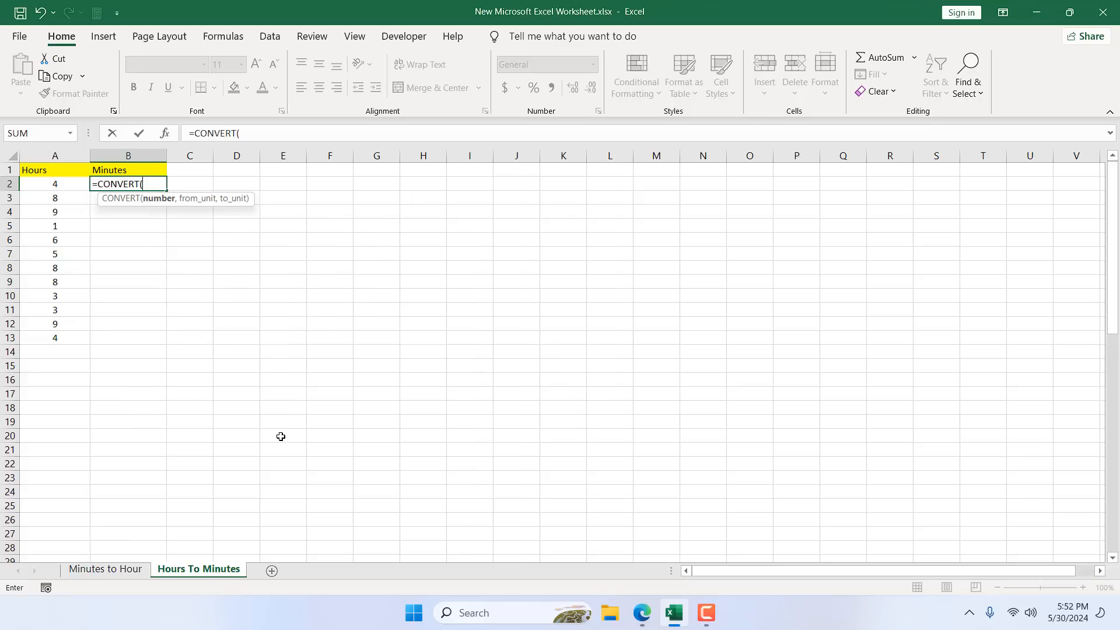
pyautogui.moveTo(153, 269)
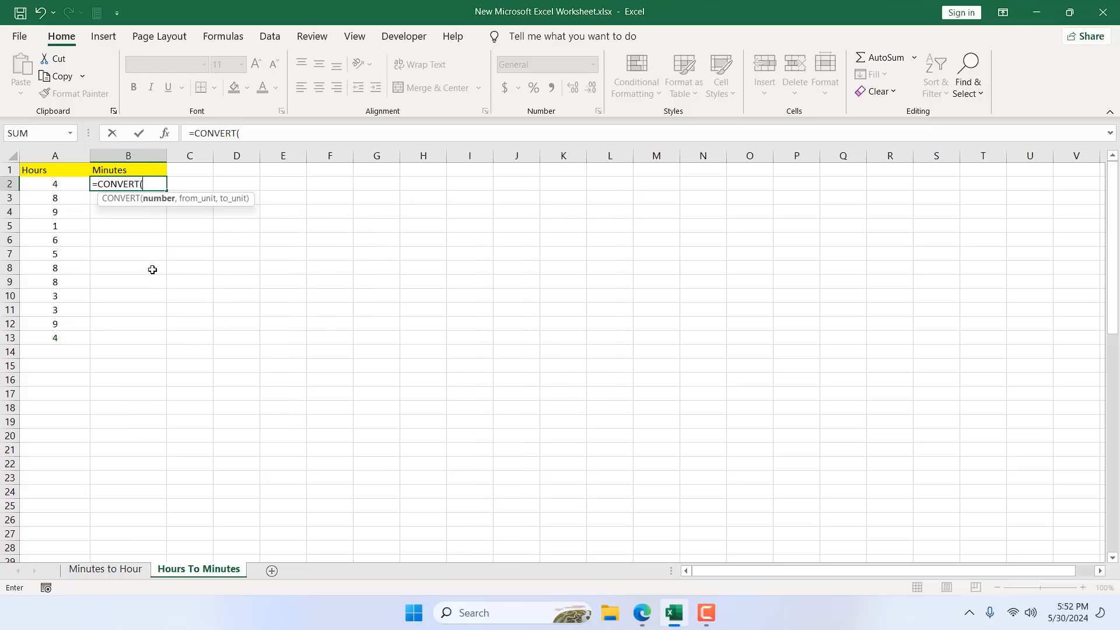
pyautogui.moveTo(60, 186)
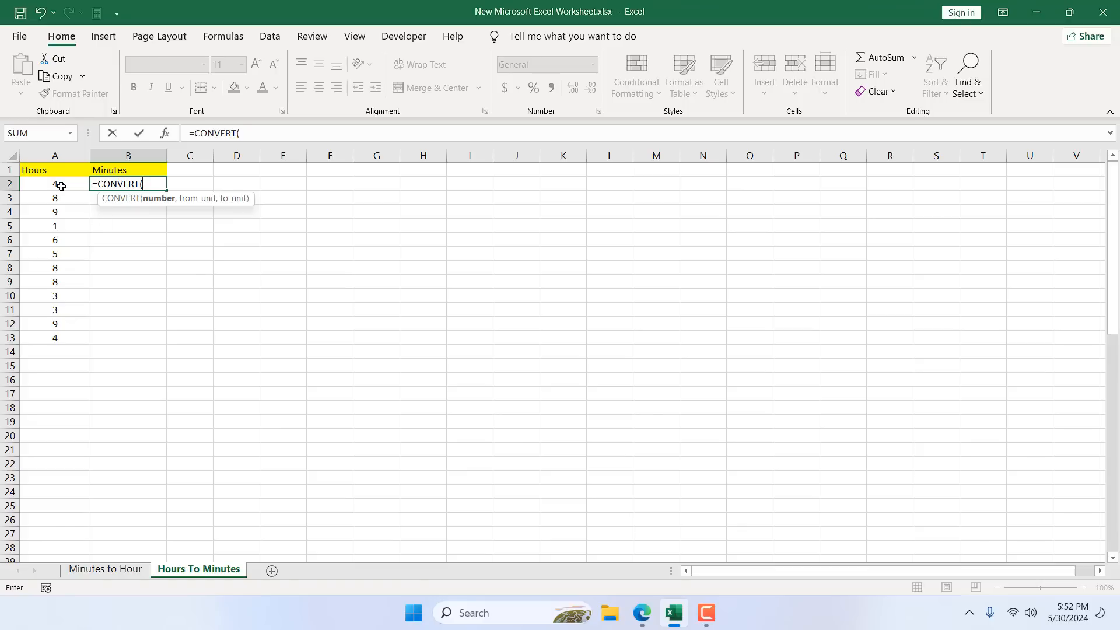
pyautogui.click(55, 184)
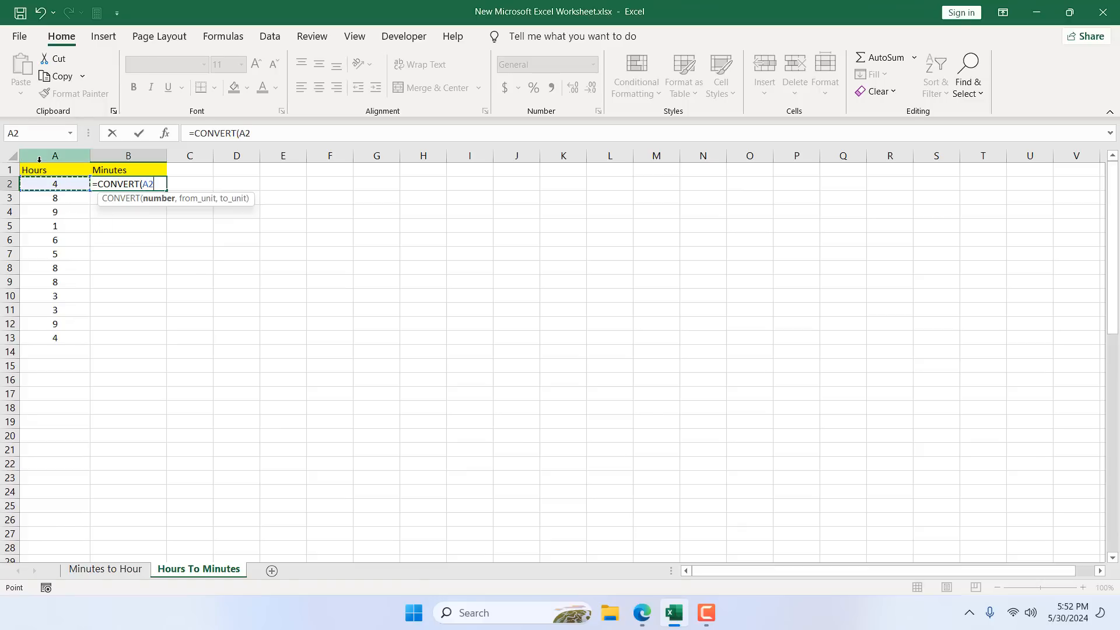
pyautogui.moveTo(248, 504)
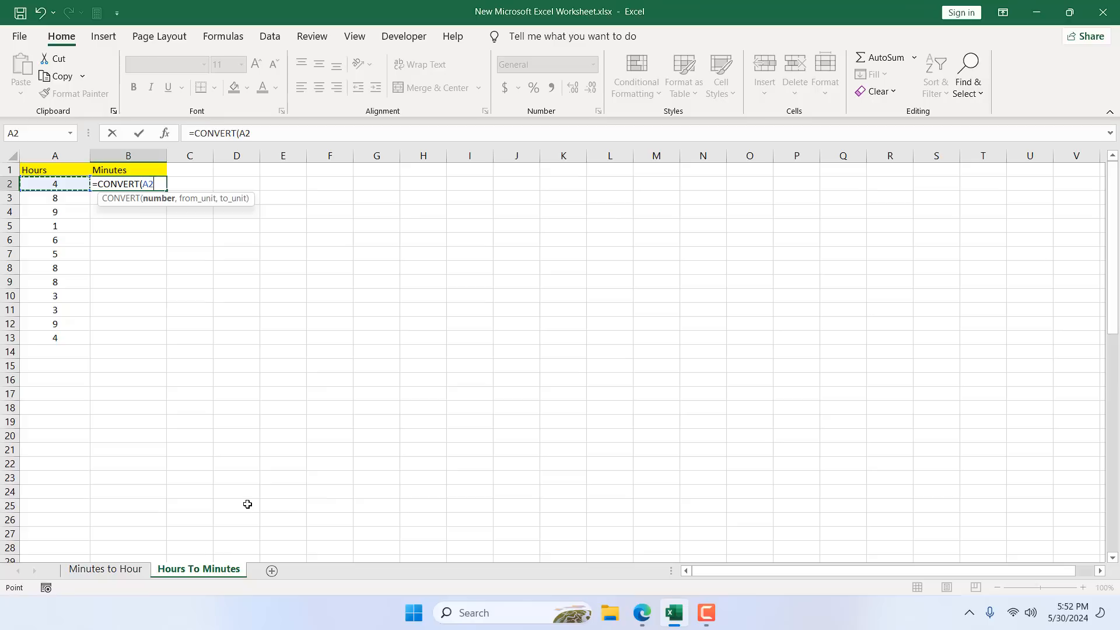
pyautogui.write(',')
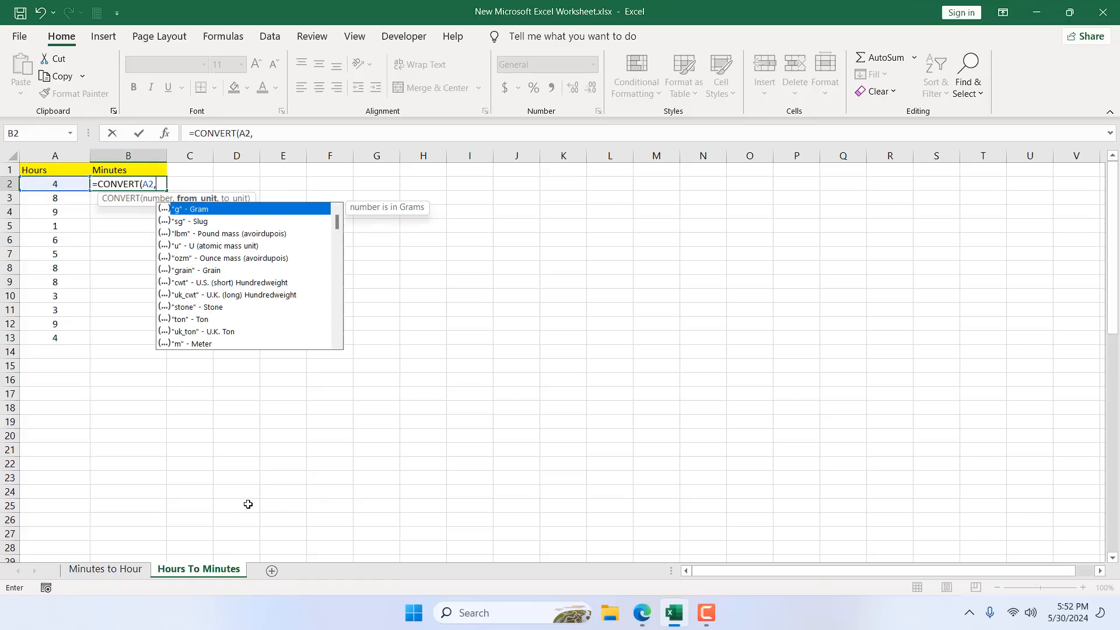
pyautogui.moveTo(253, 291)
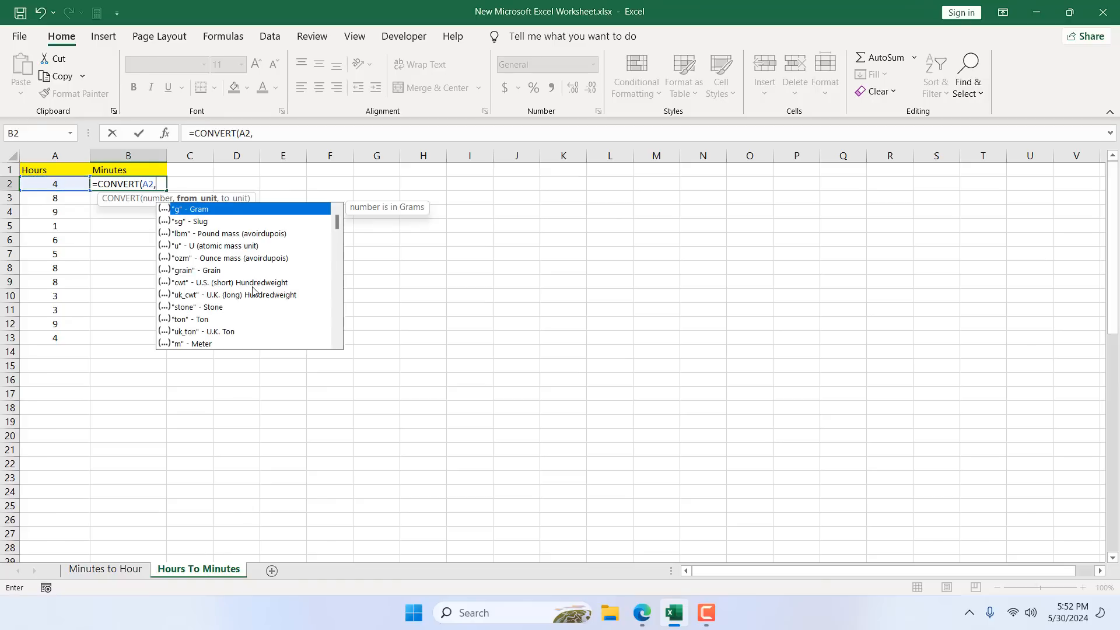
pyautogui.scroll(-3)
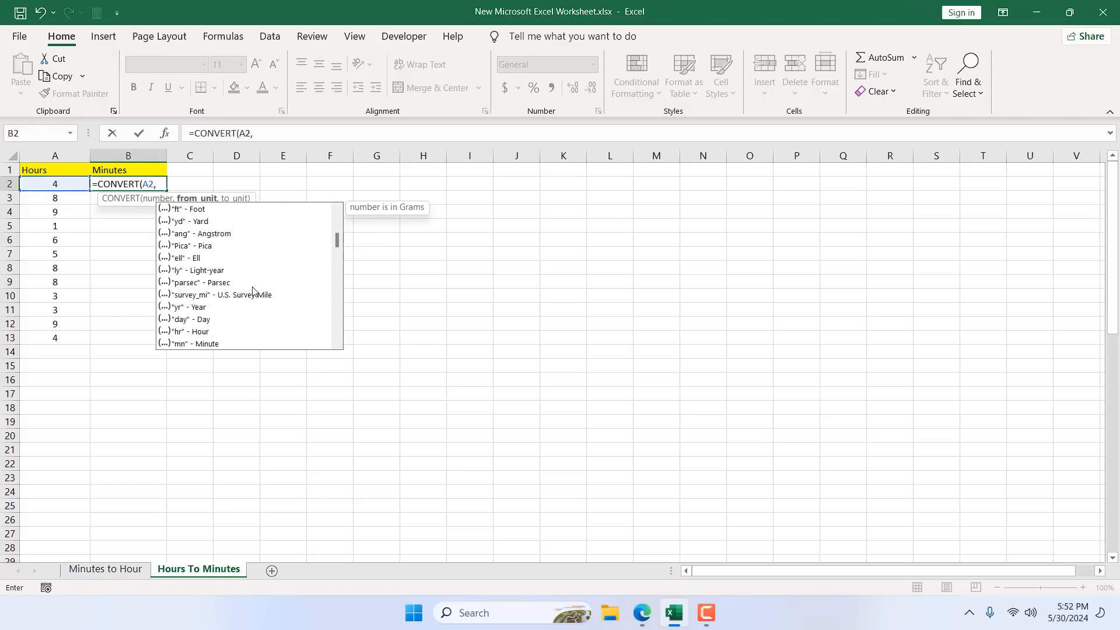
pyautogui.scroll(-3)
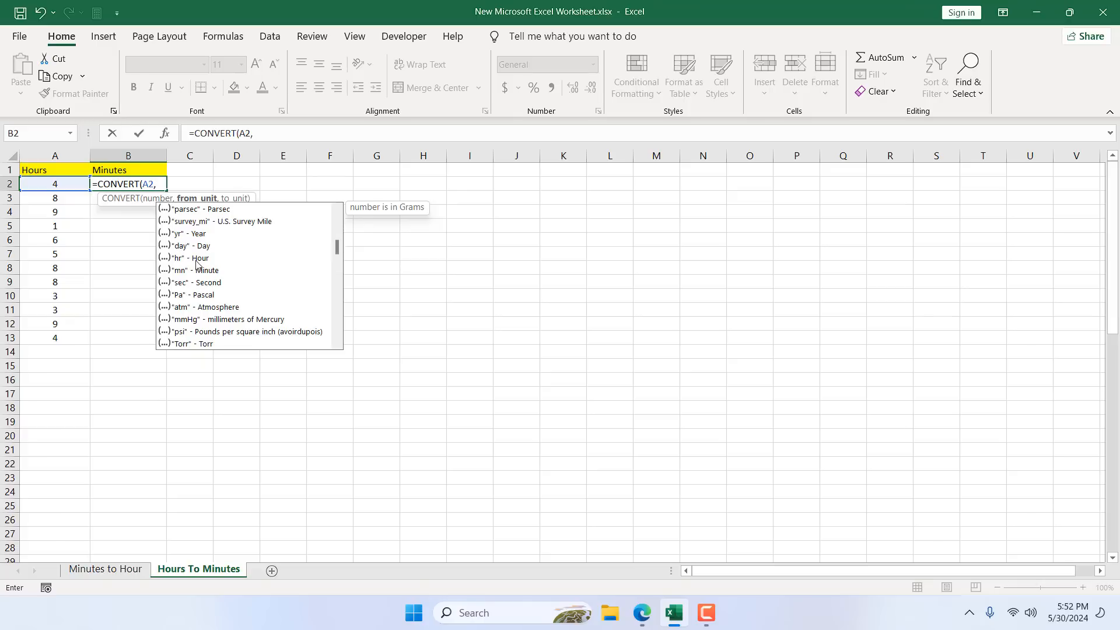
pyautogui.moveTo(198, 258)
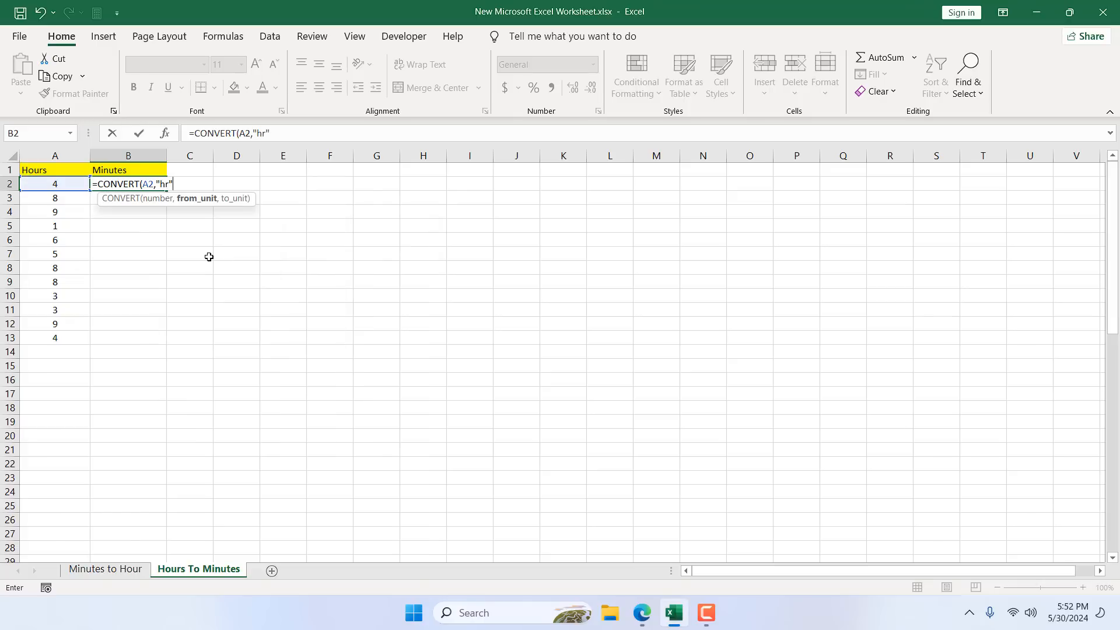
pyautogui.write(',')
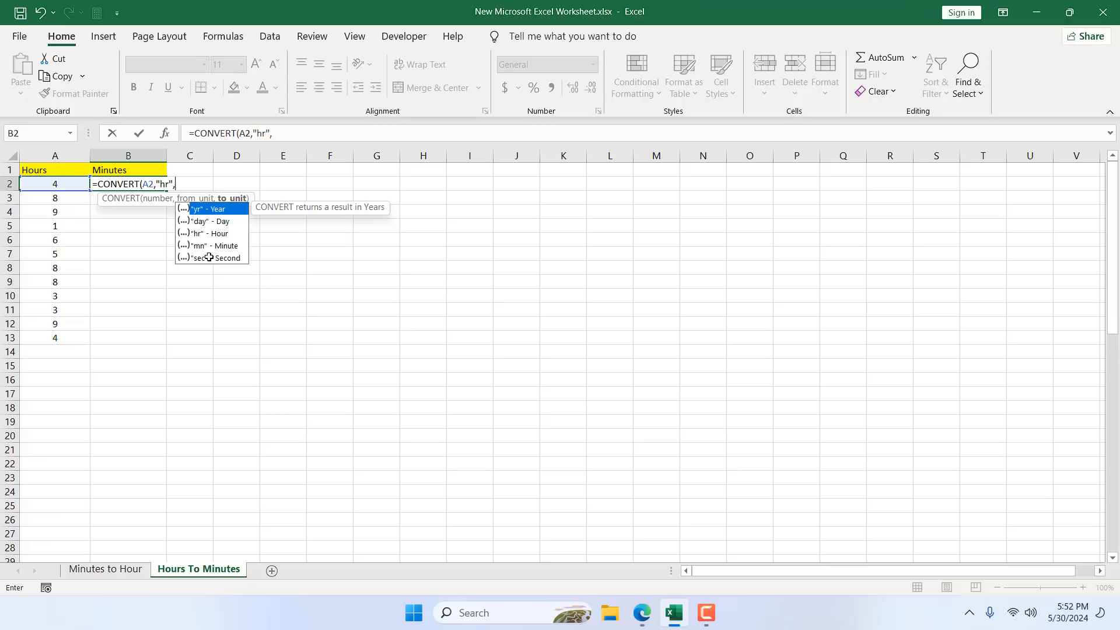
pyautogui.moveTo(212, 252)
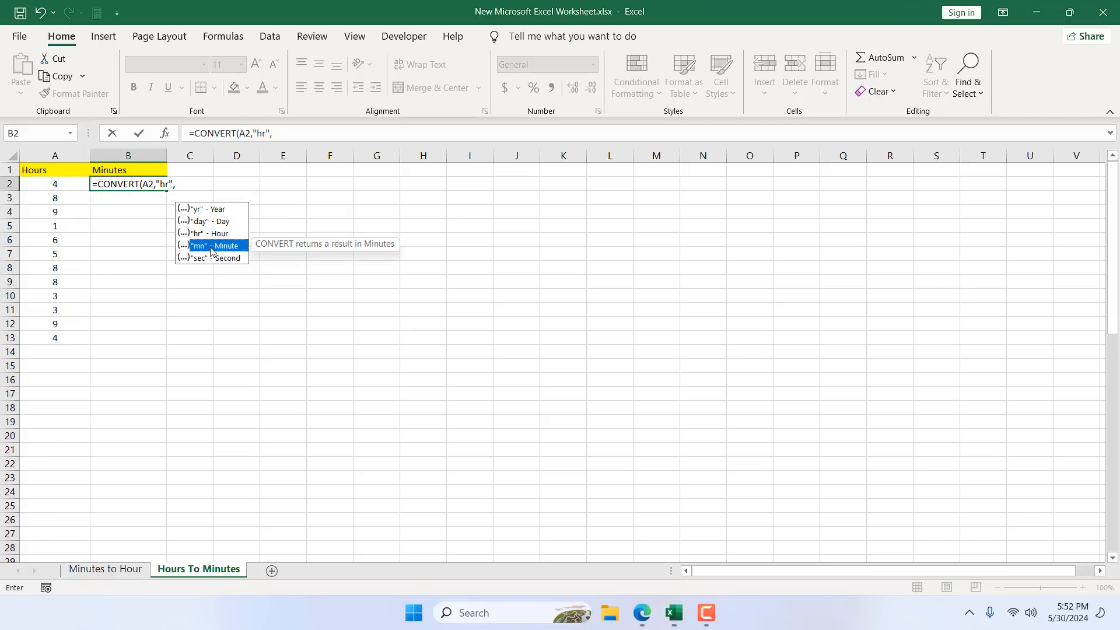
pyautogui.doubleClick(212, 245)
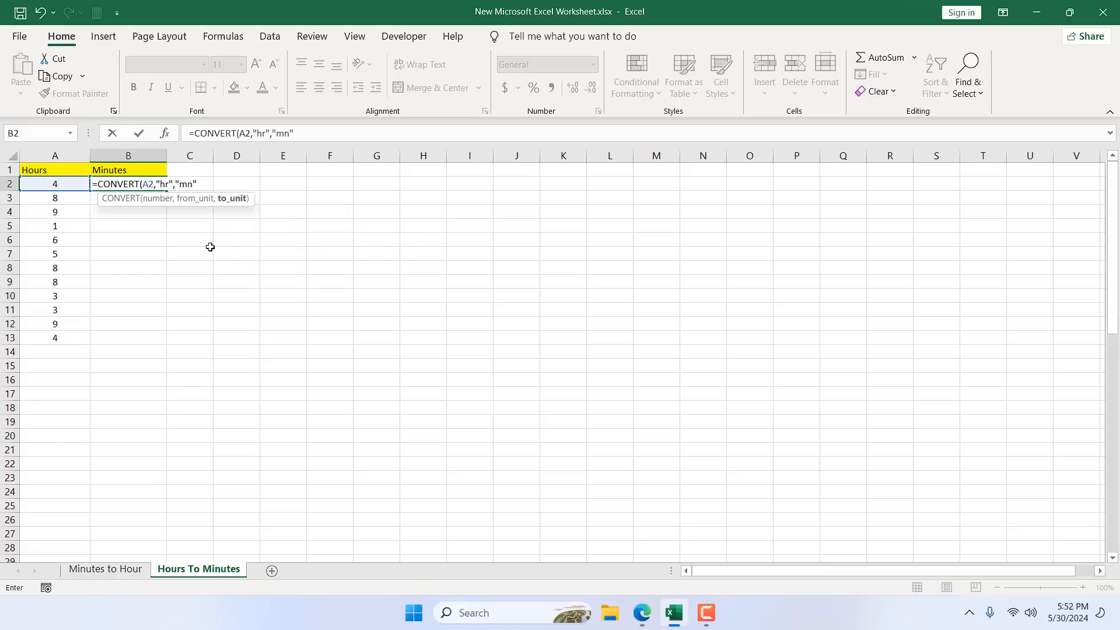
pyautogui.press('Enter')
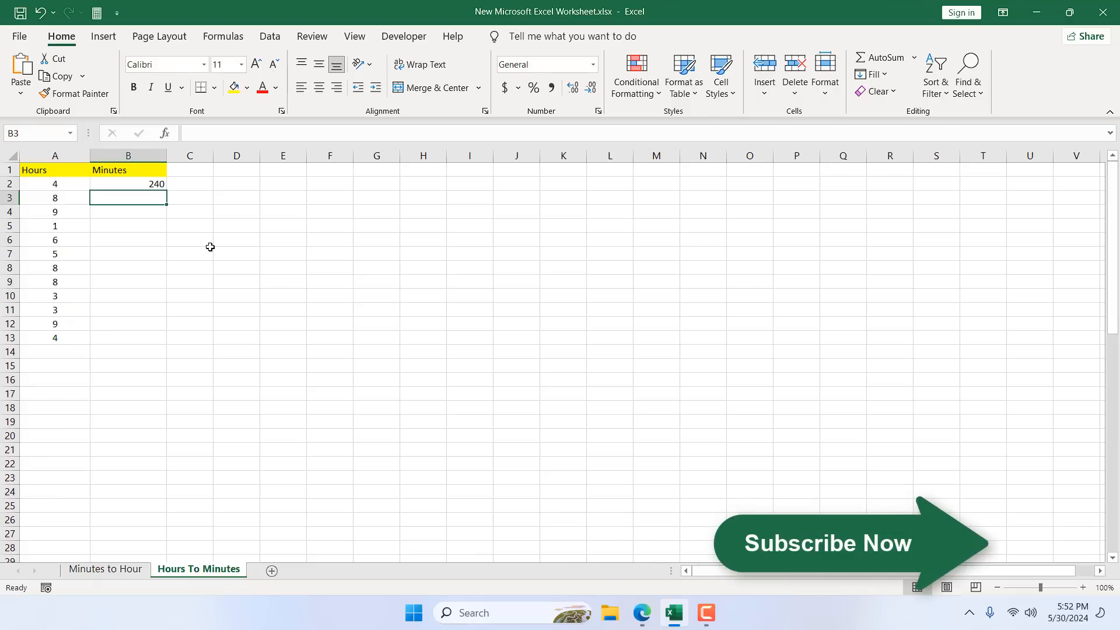
# Fill the conversion formula from B2 down through row 13.
pyautogui.click(127, 183)
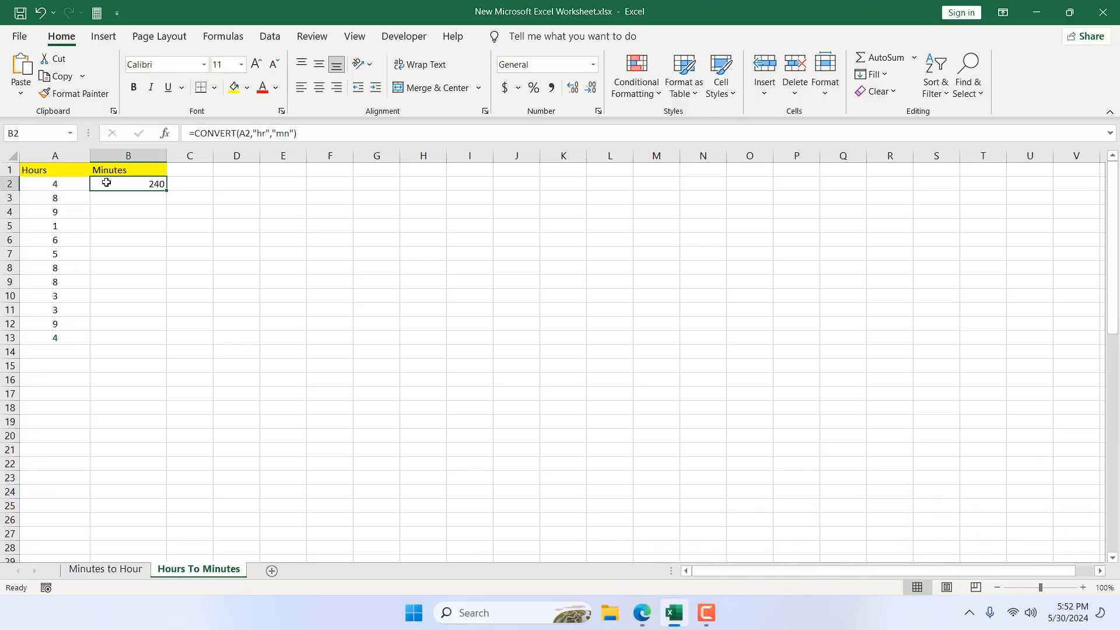
pyautogui.moveTo(163, 190); pyautogui.dragTo(163, 343)
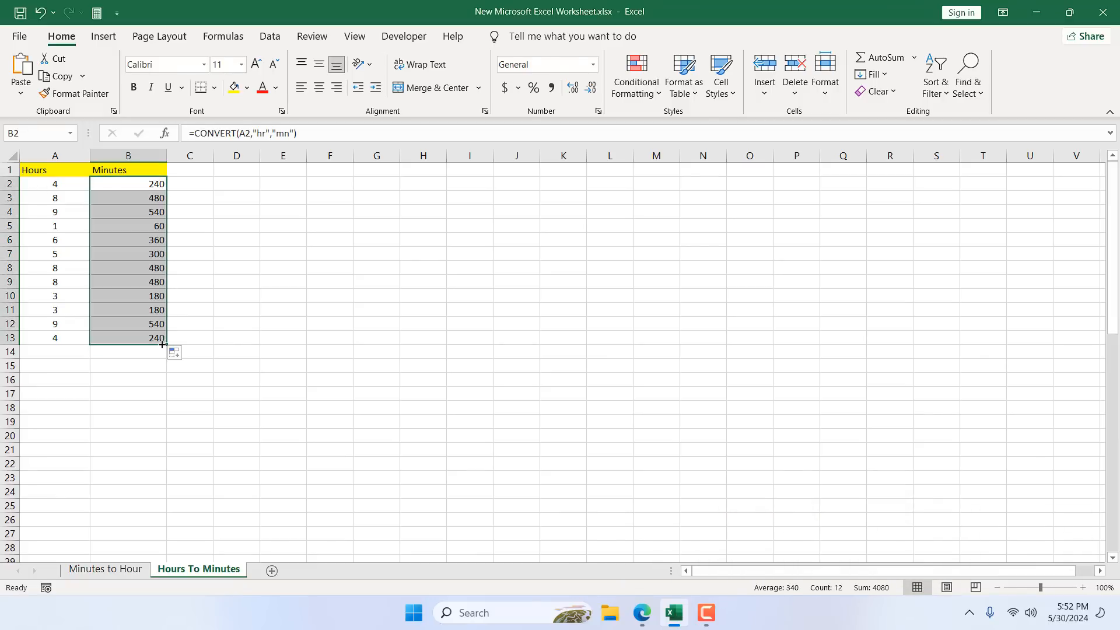
# Change the first hours value to 0.5 and verify it yields 30 minutes.
pyautogui.click(55, 185)
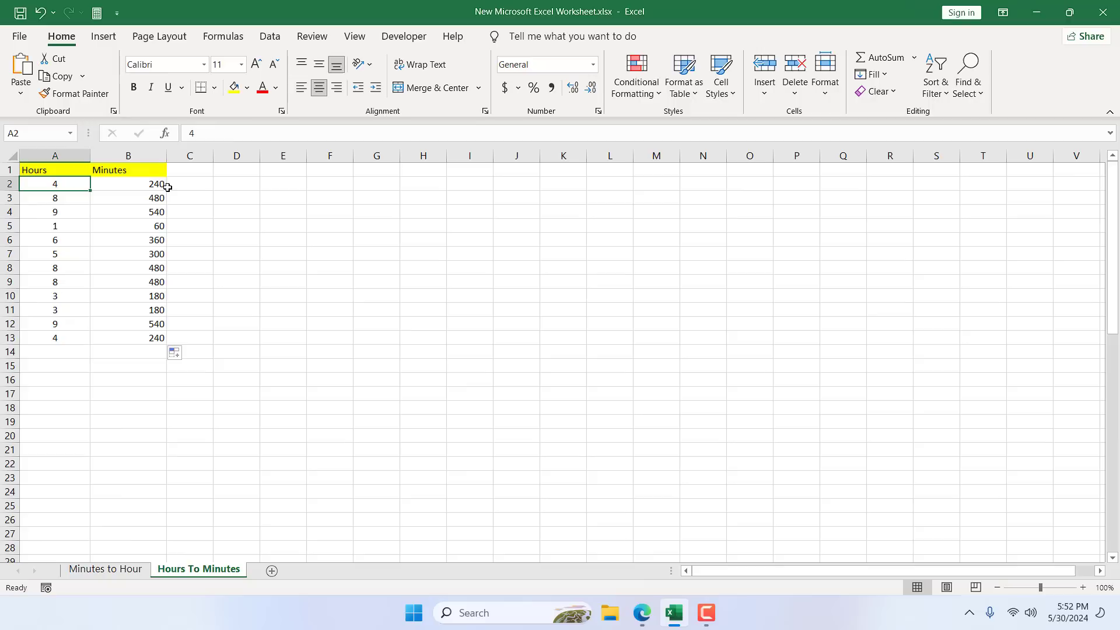
pyautogui.write('.5')
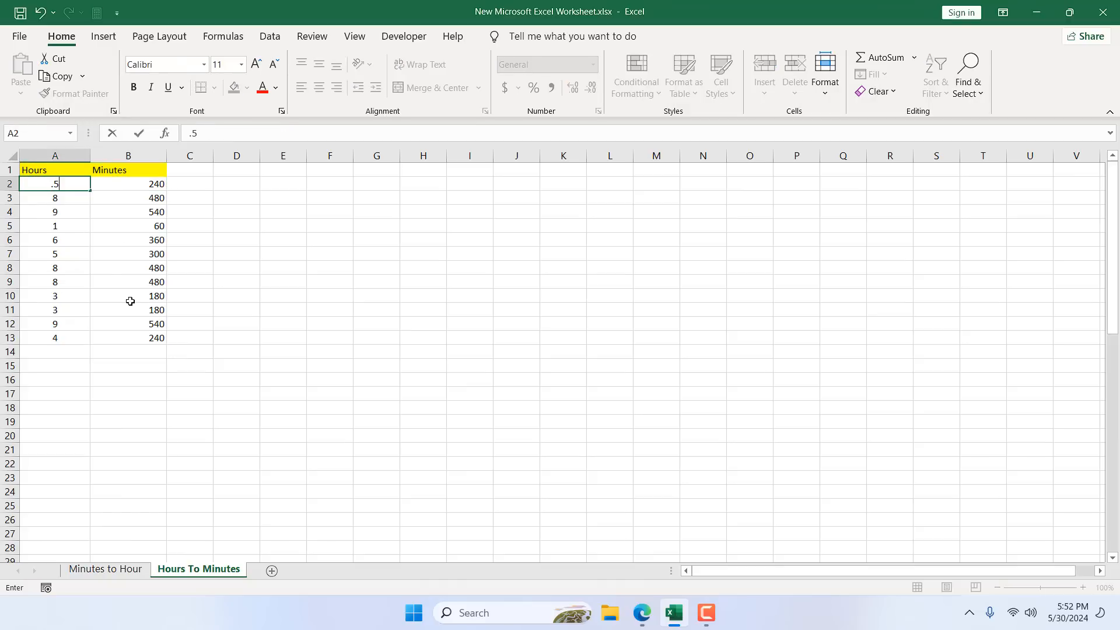
pyautogui.press('Enter')
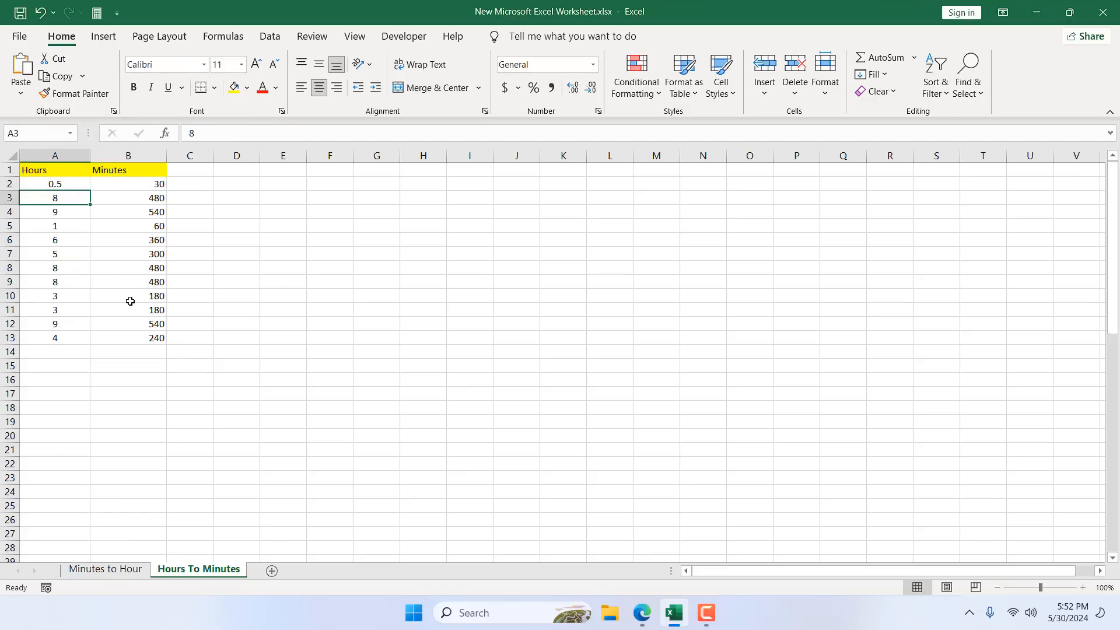
pyautogui.click(129, 184)
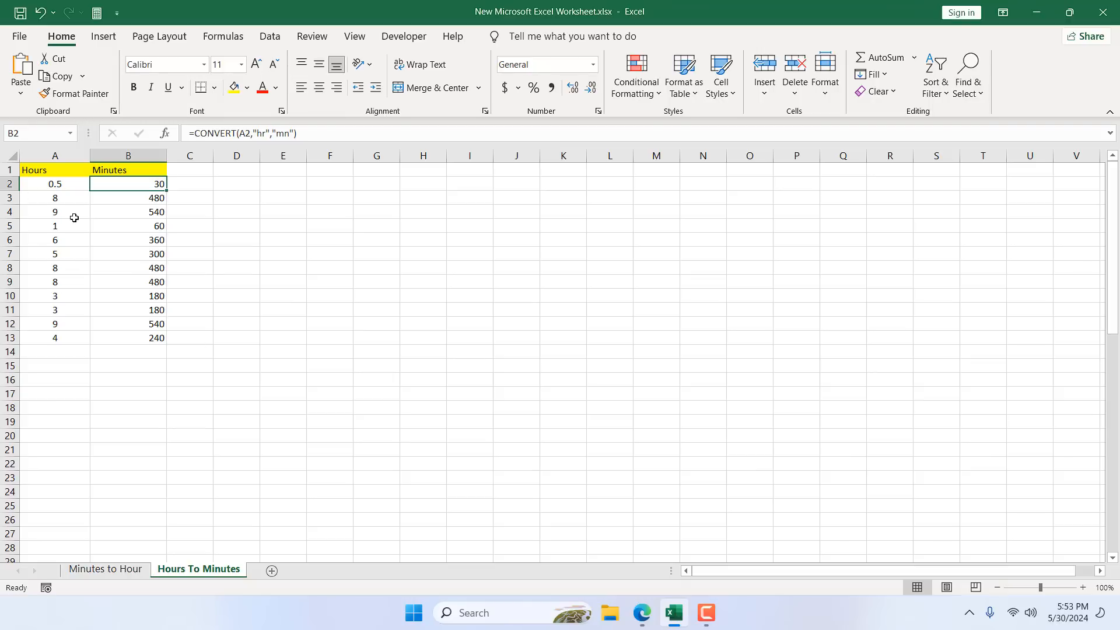
pyautogui.moveTo(131, 194)
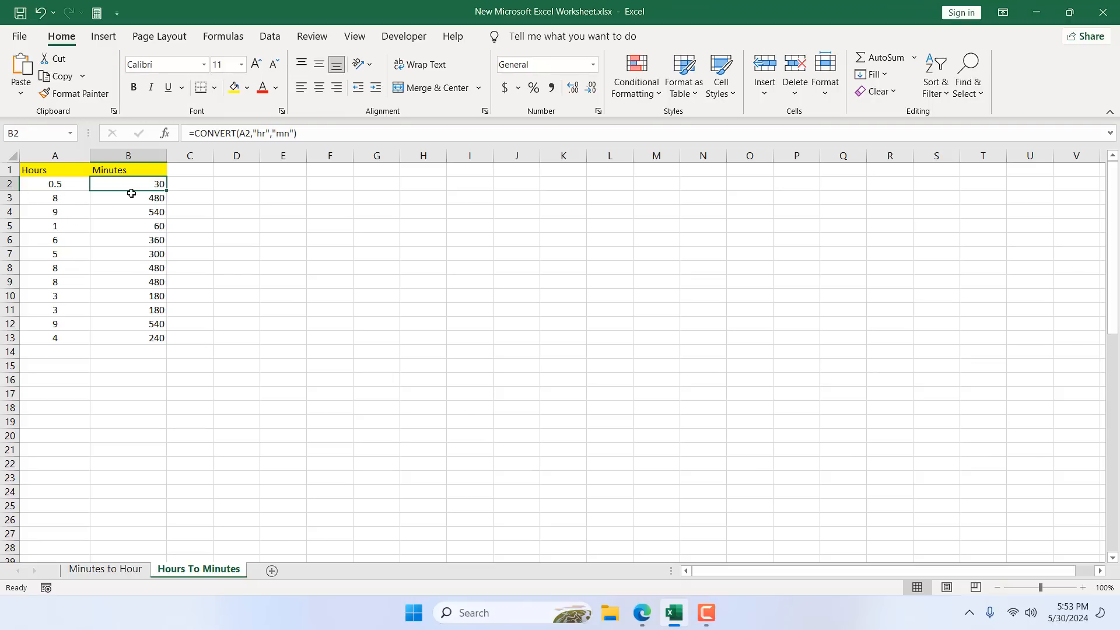